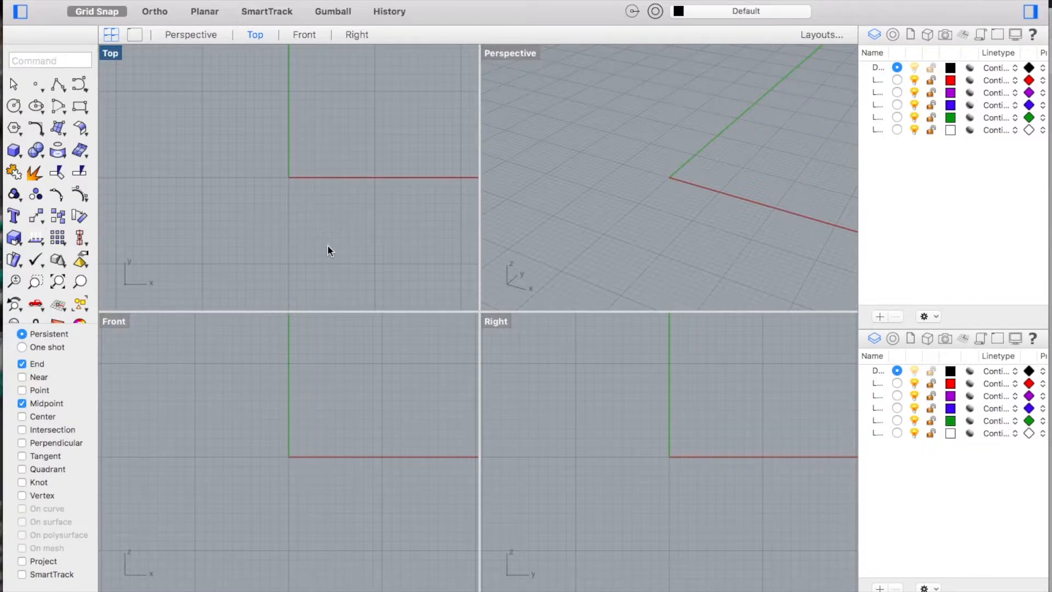
mouse_move(151, 92)
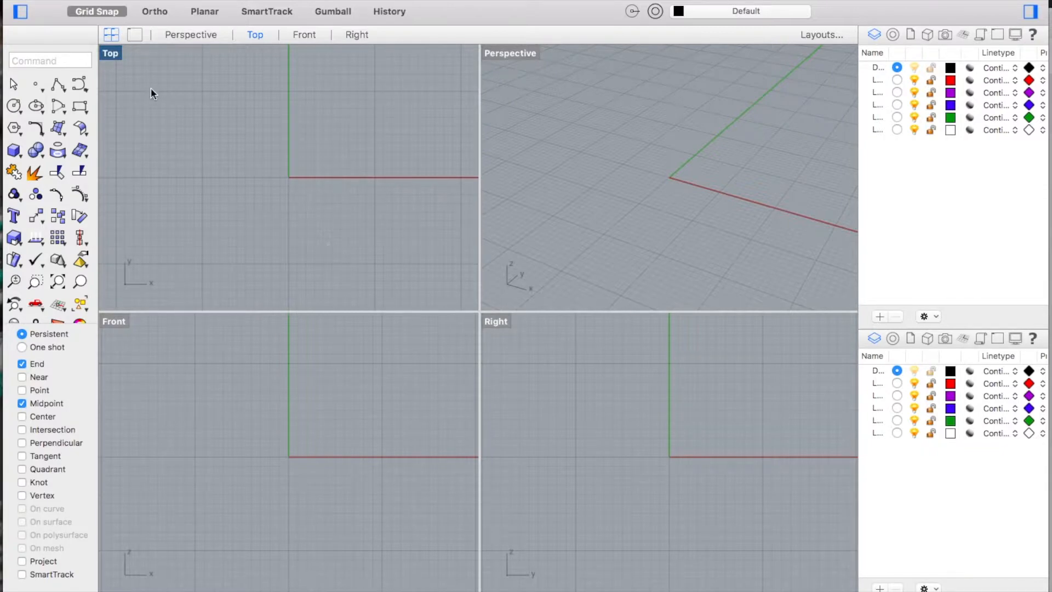
Maximize the Top viewport so it fills the workspace.
double_click(109, 53)
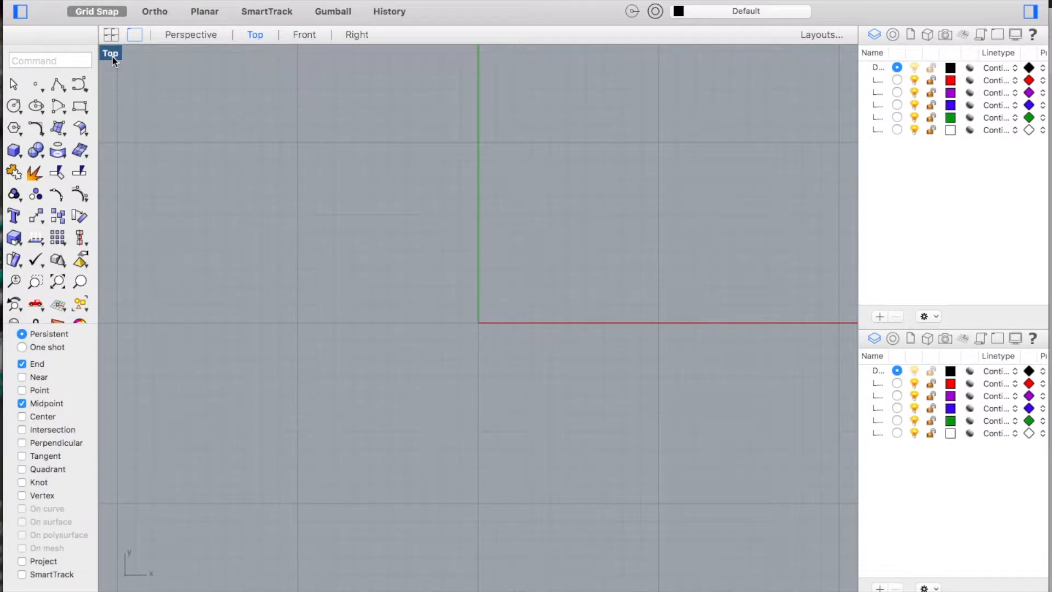
mouse_move(264, 231)
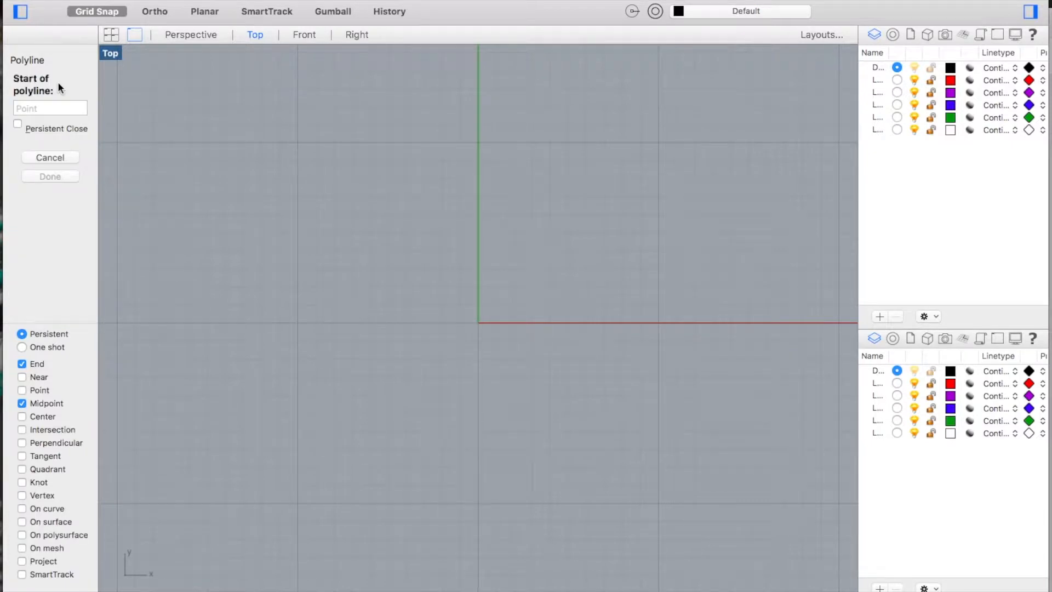
mouse_move(250, 262)
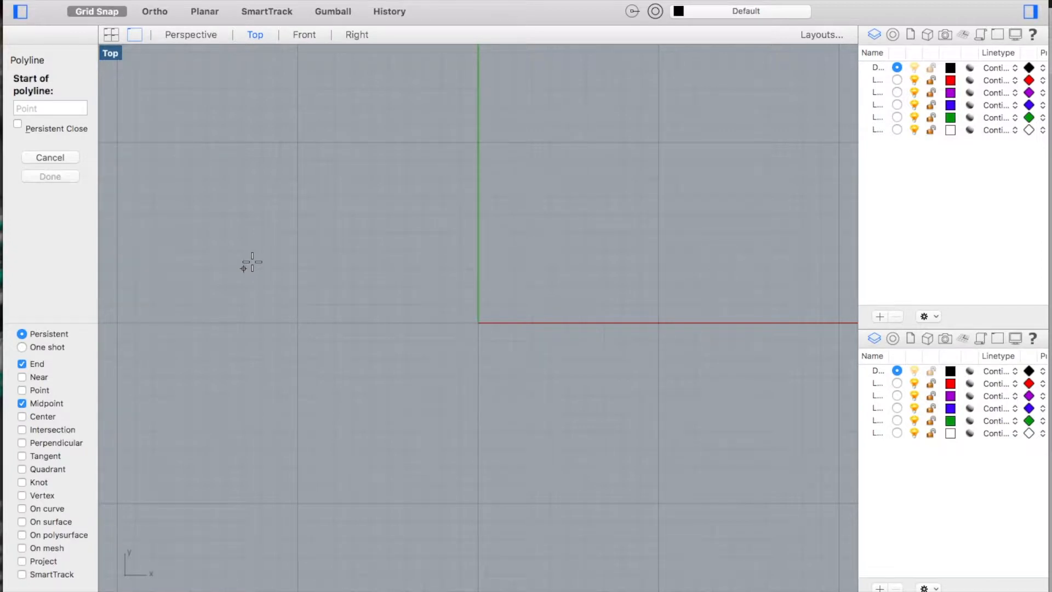
Start a polyline left of the origin and add a relative down-left segment of -2,-2.
type("-11")
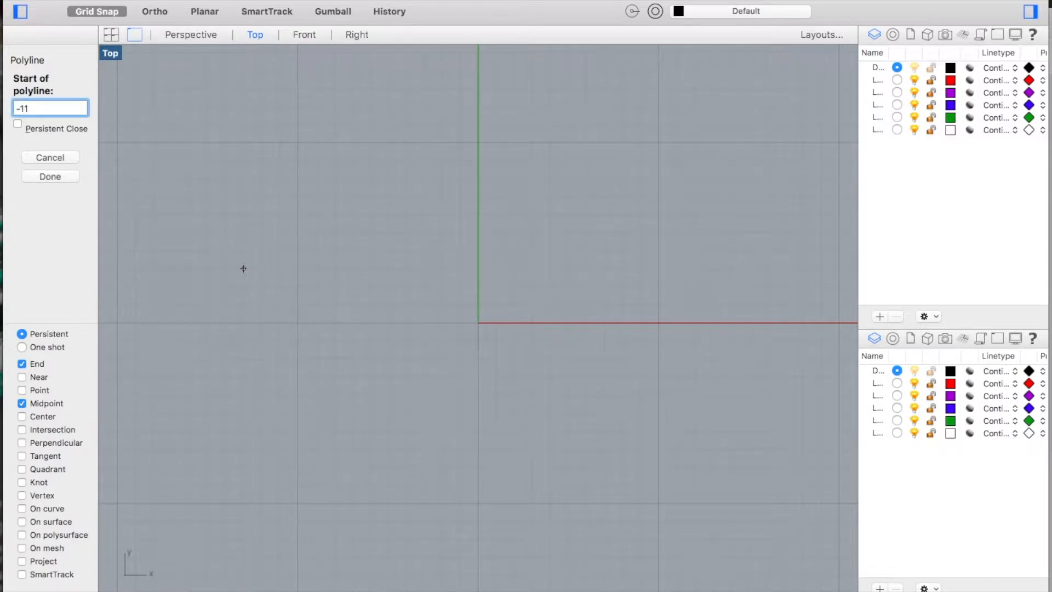
left_click(278, 321)
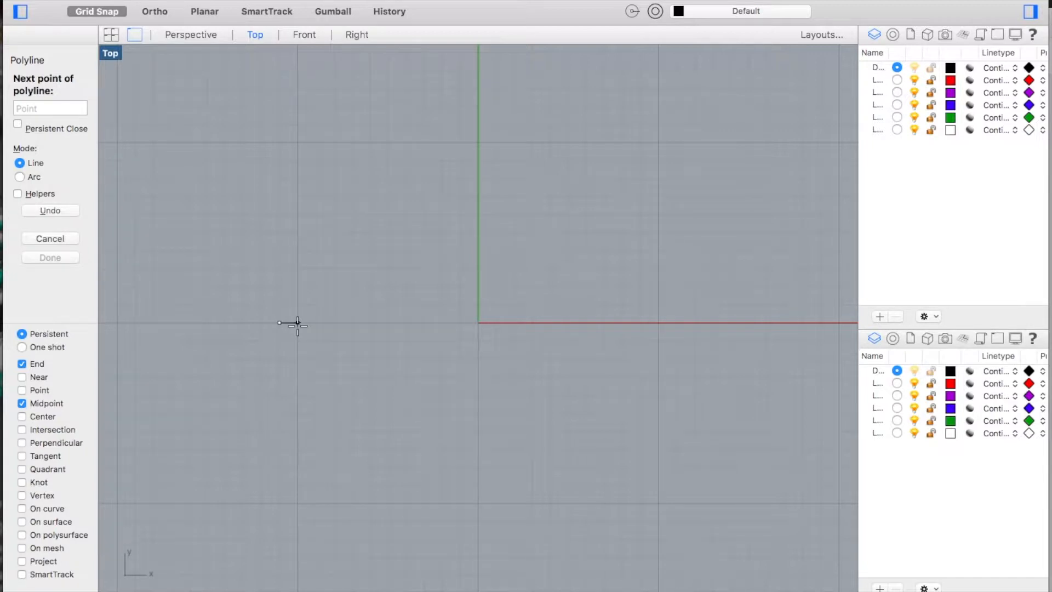
type("r")
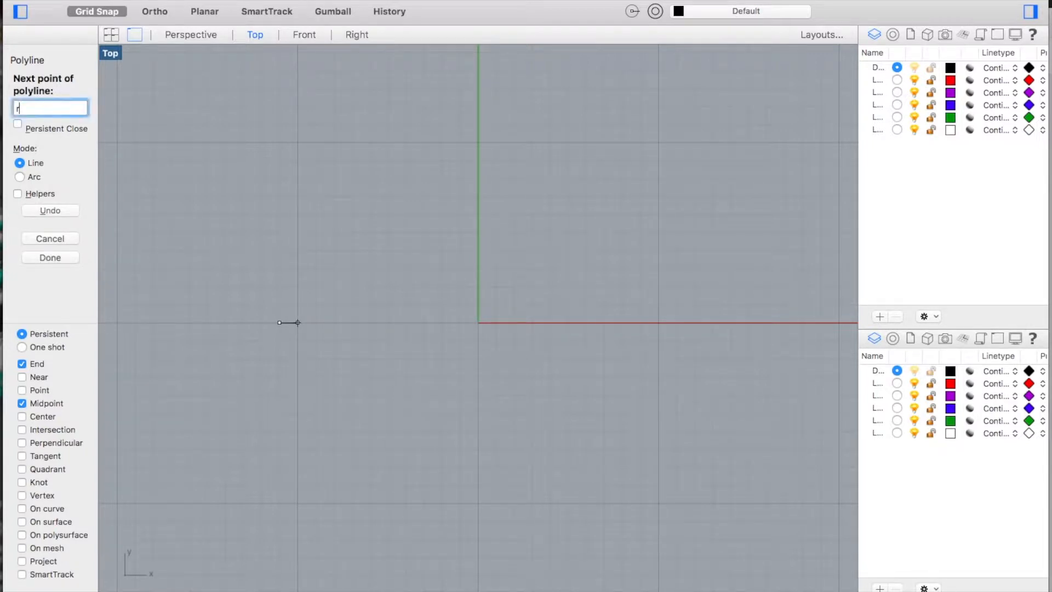
type("-2,")
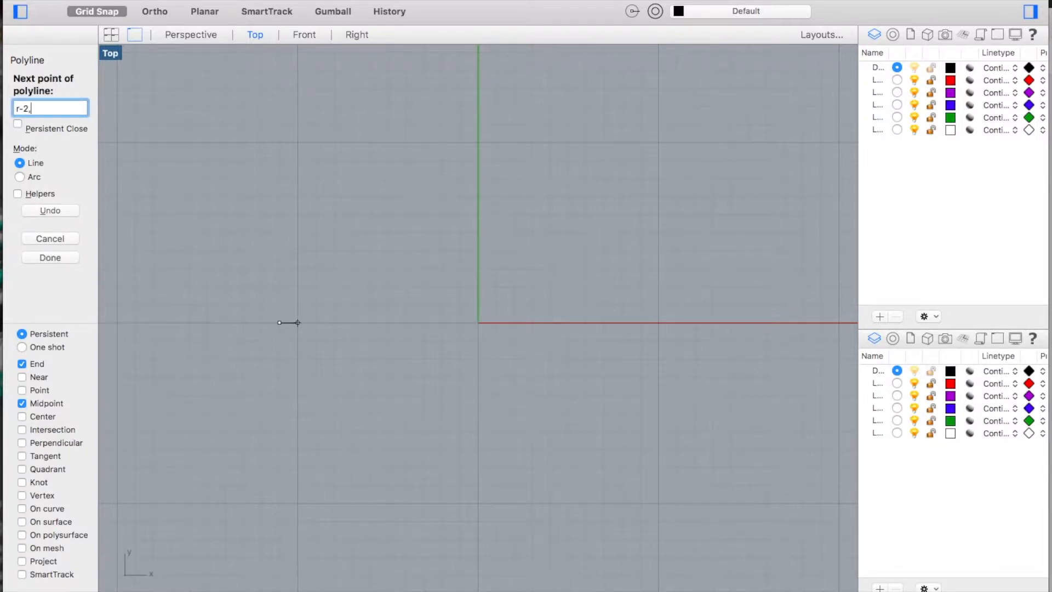
type("-2")
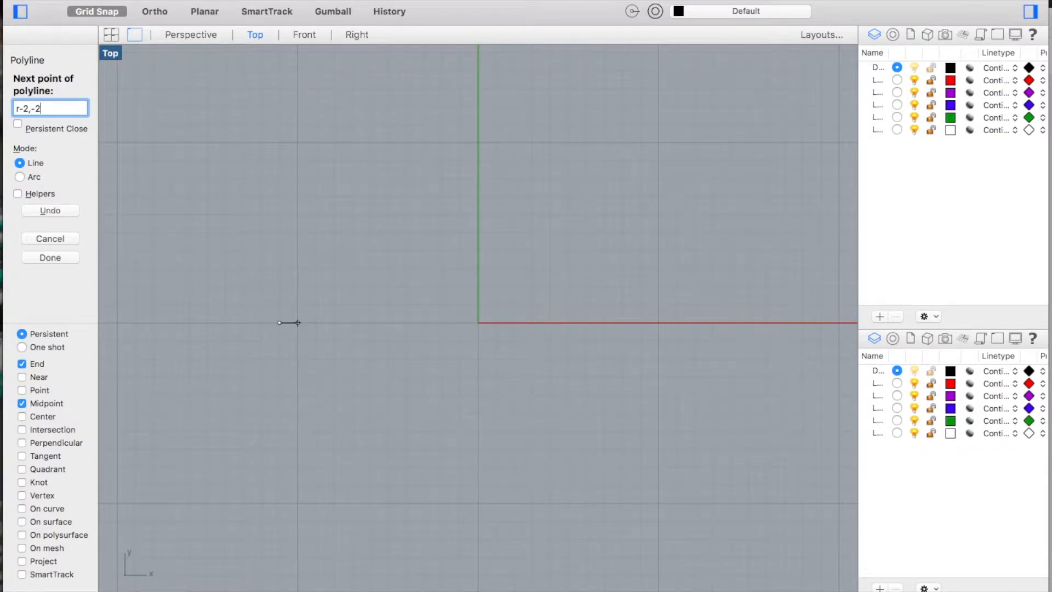
key("enter")
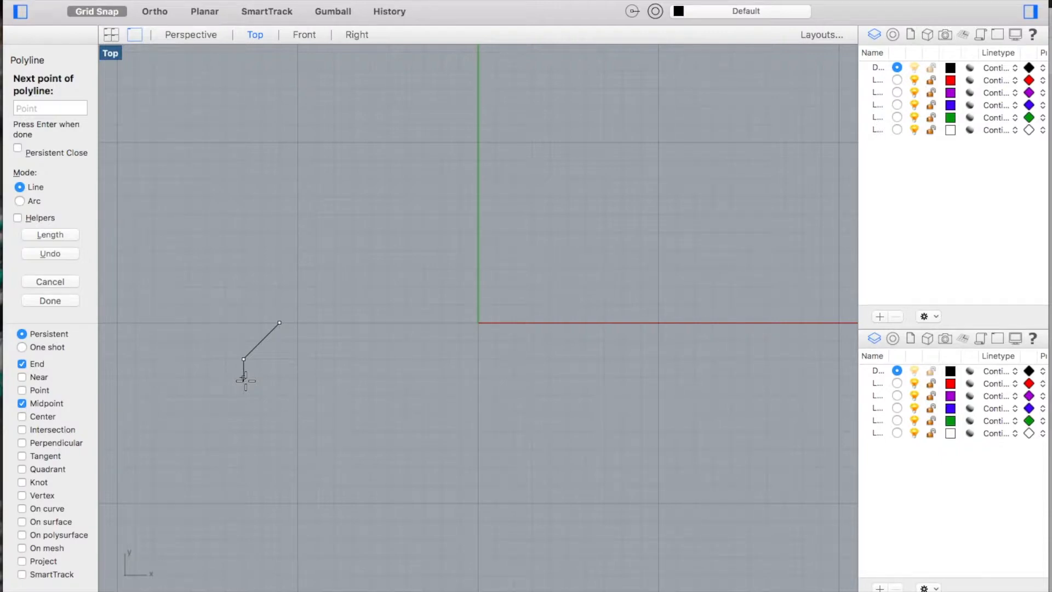
Continue the polyline with an 8-unit horizontal run and a relative up-right step of 1,1.
left_click(405, 358)
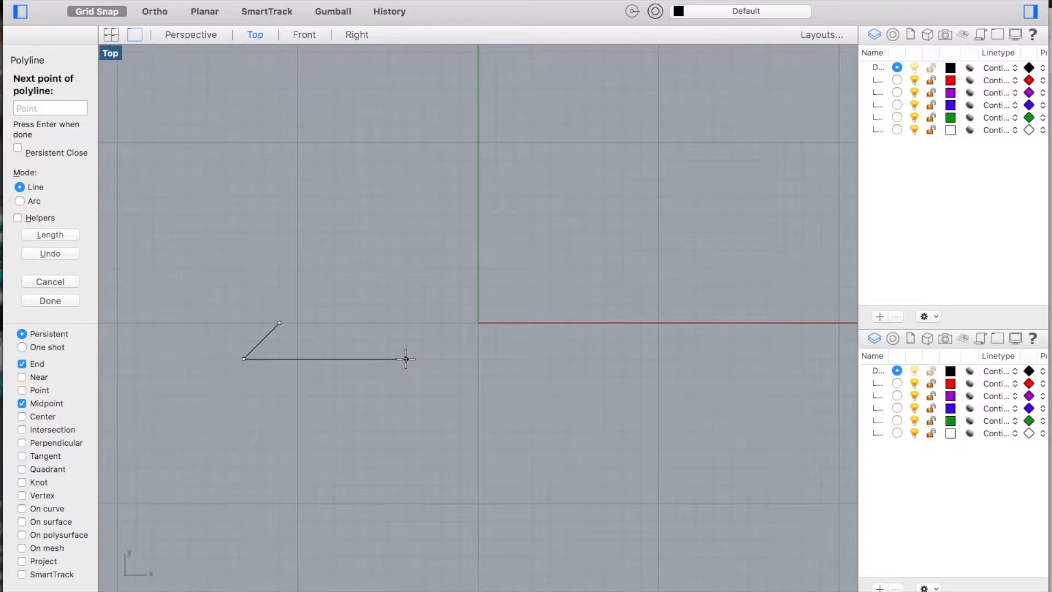
type("8")
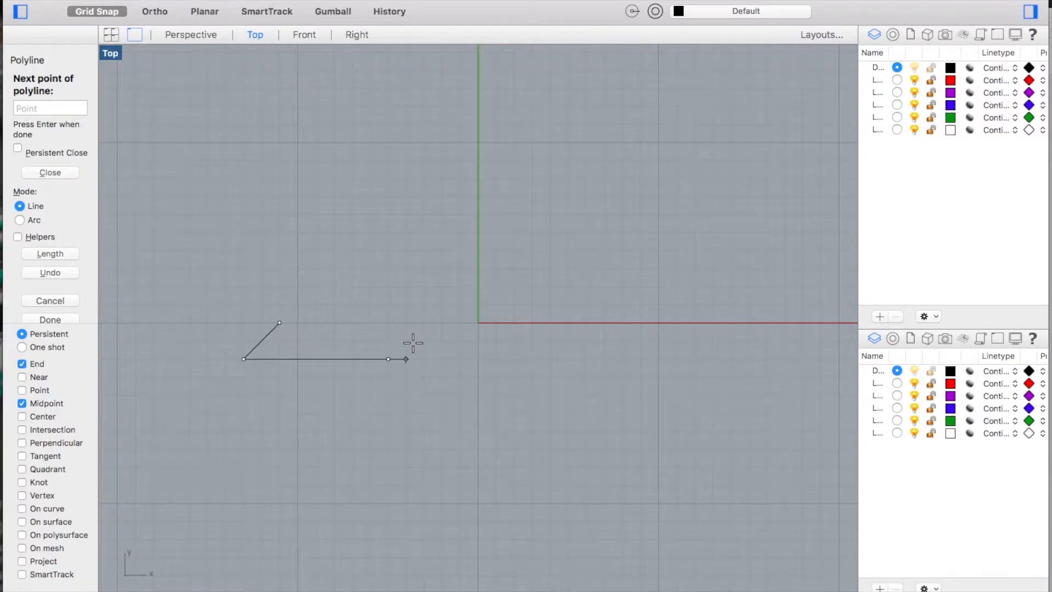
type("r1,1")
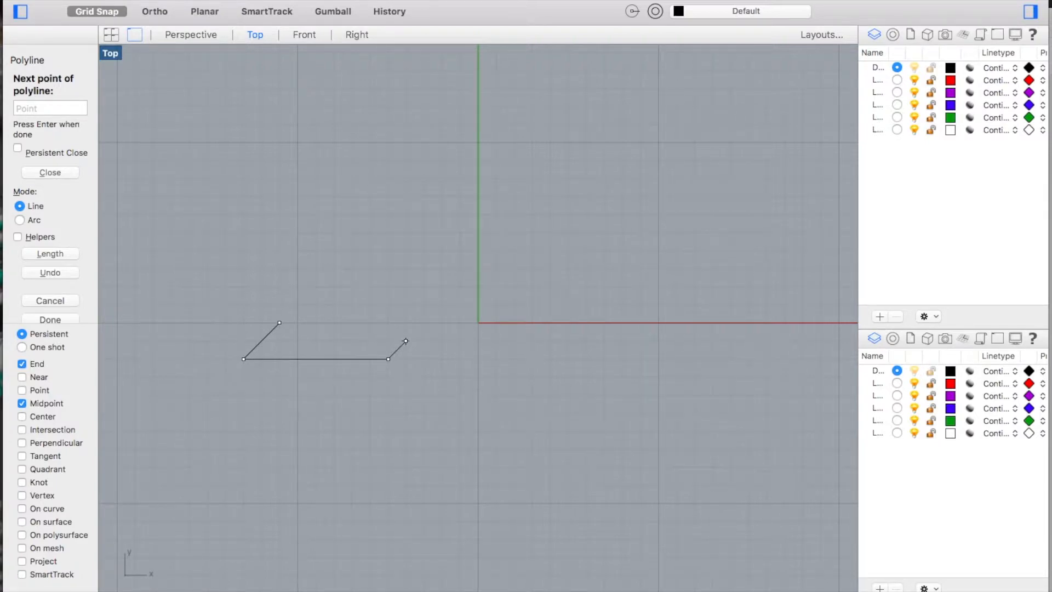
Extend the shaft rightward 11 units at angle 0 and drop down to the notch vertex.
left_click(607, 355)
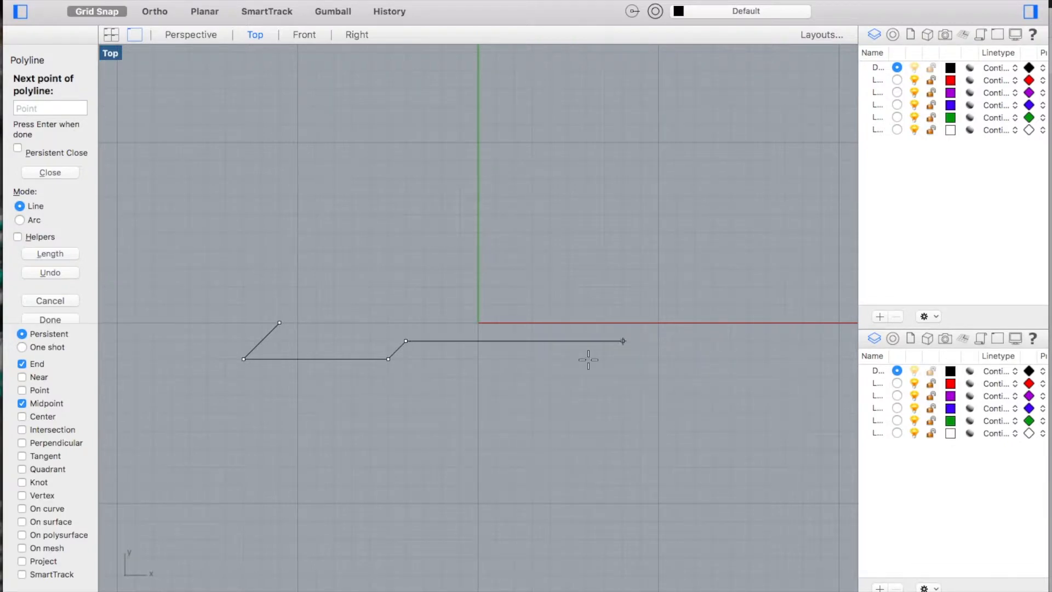
mouse_move(570, 376)
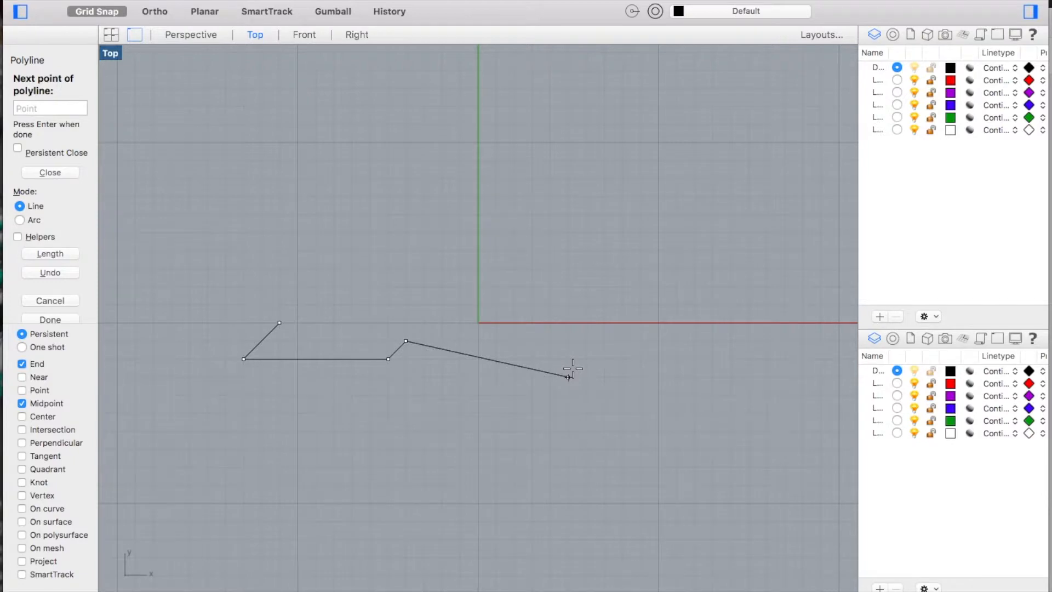
type("r11")
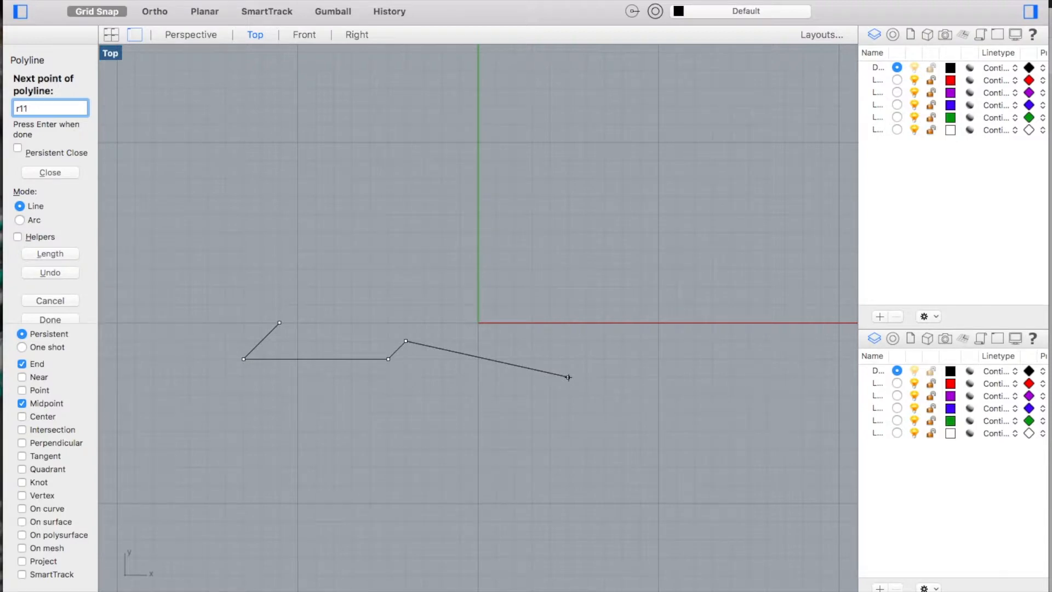
type("<0")
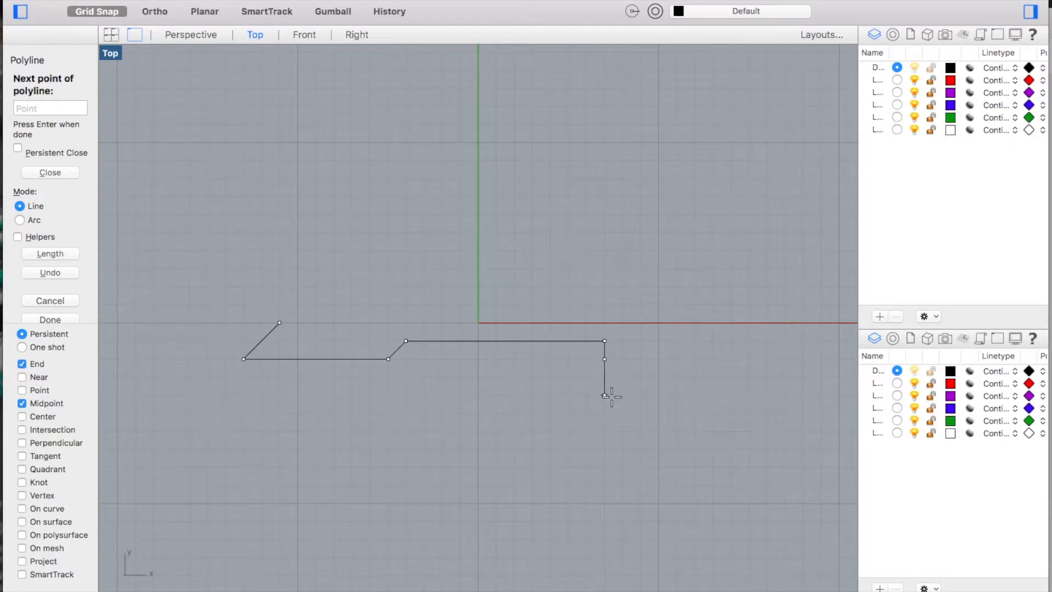
left_click(695, 394)
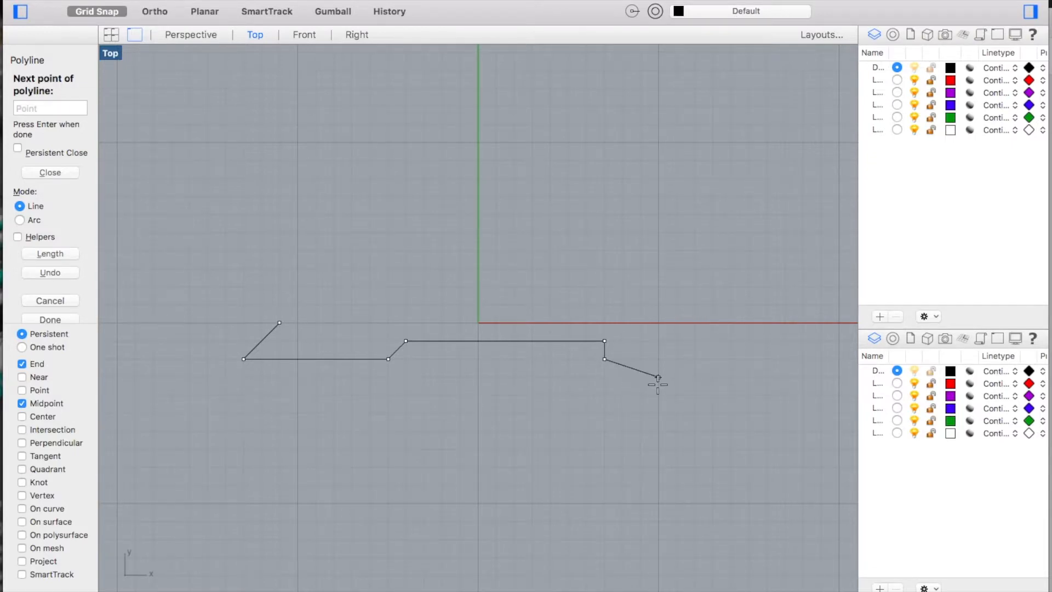
Undo the misplaced point, place the notch corner, and angle up with relative 6,2 toward the X-axis tip.
type("u")
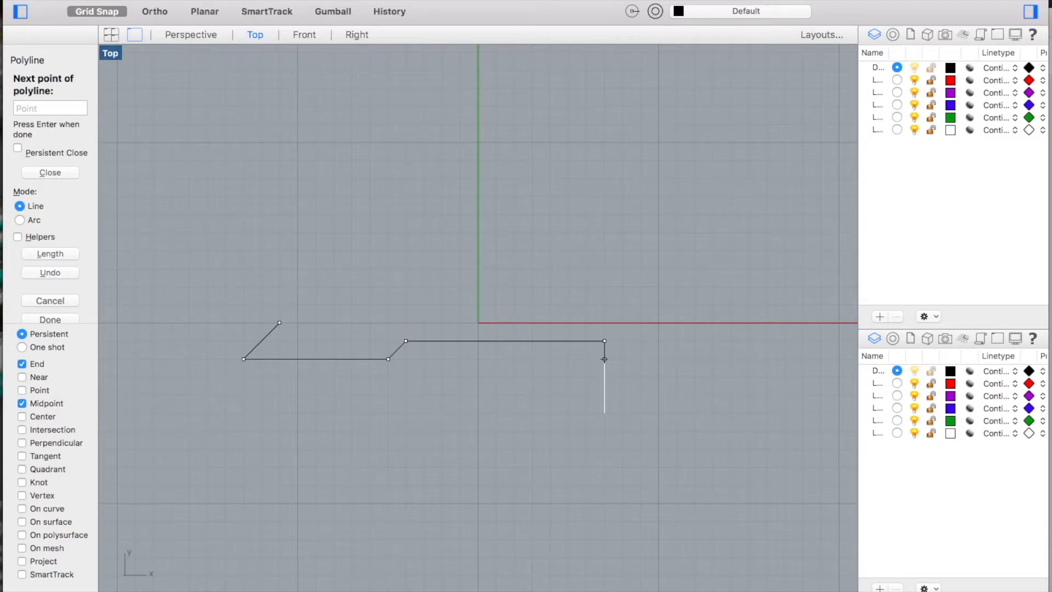
left_click(692, 322)
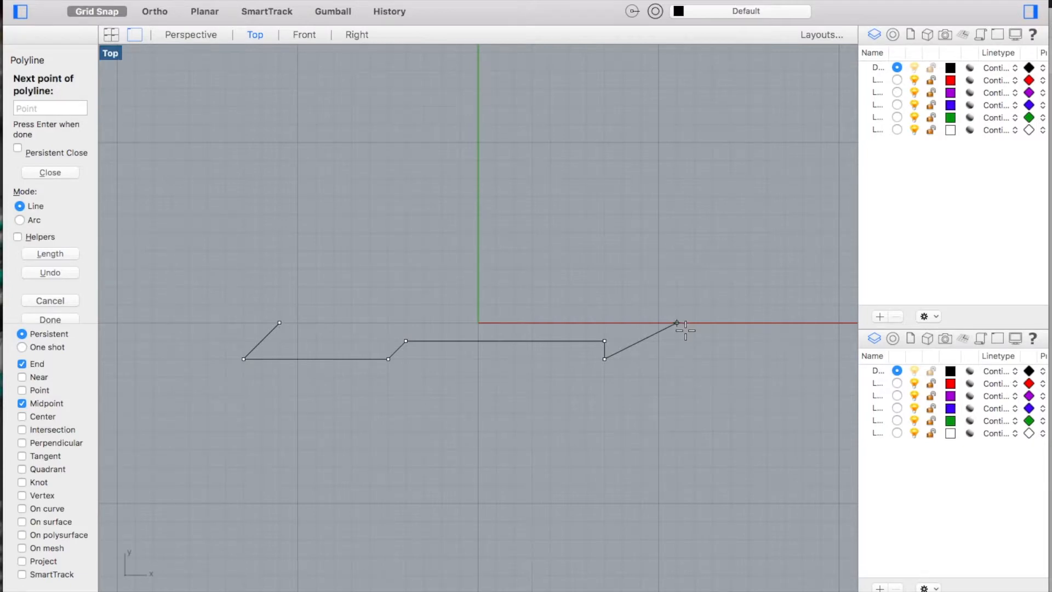
type("r6,")
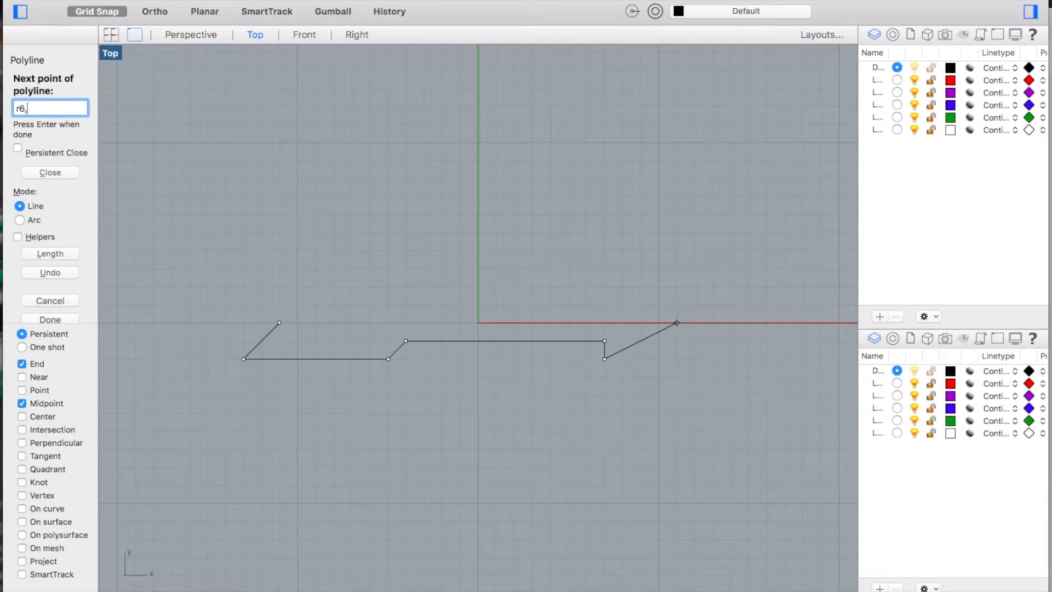
type("2")
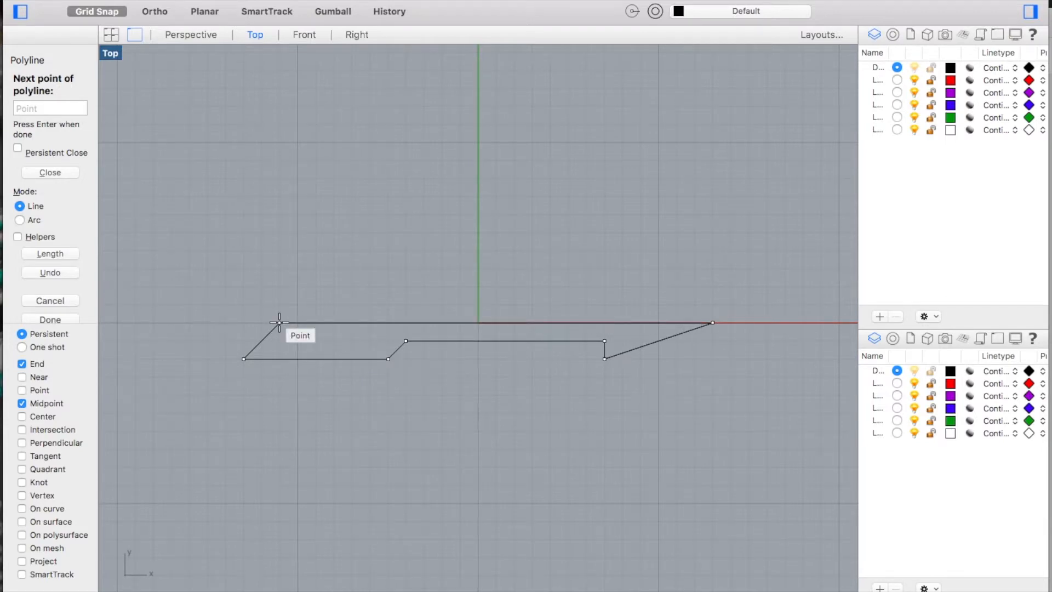
mouse_move(352, 253)
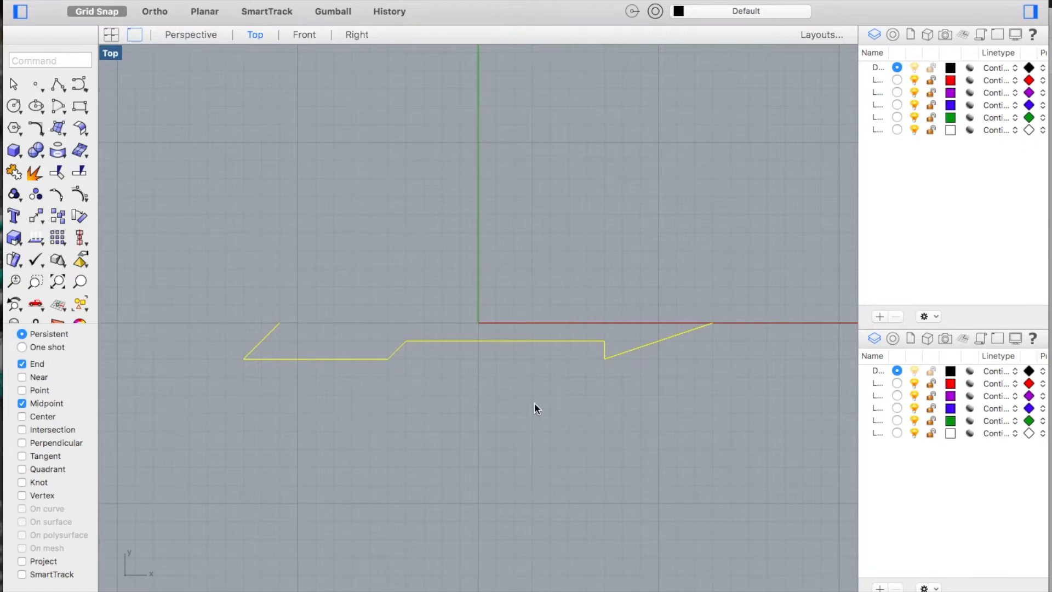
mouse_move(540, 401)
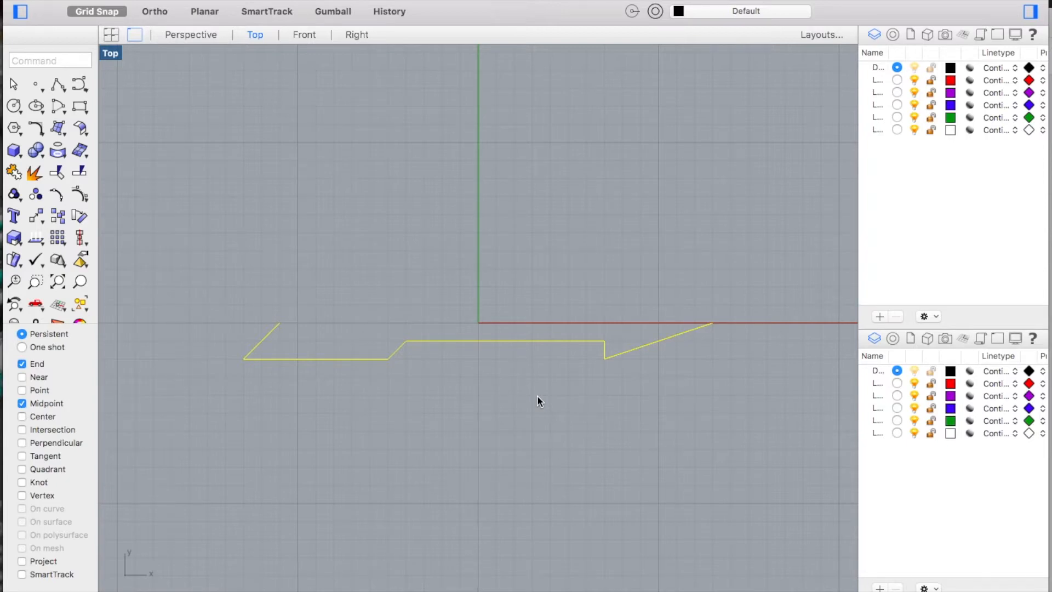
mouse_move(505, 409)
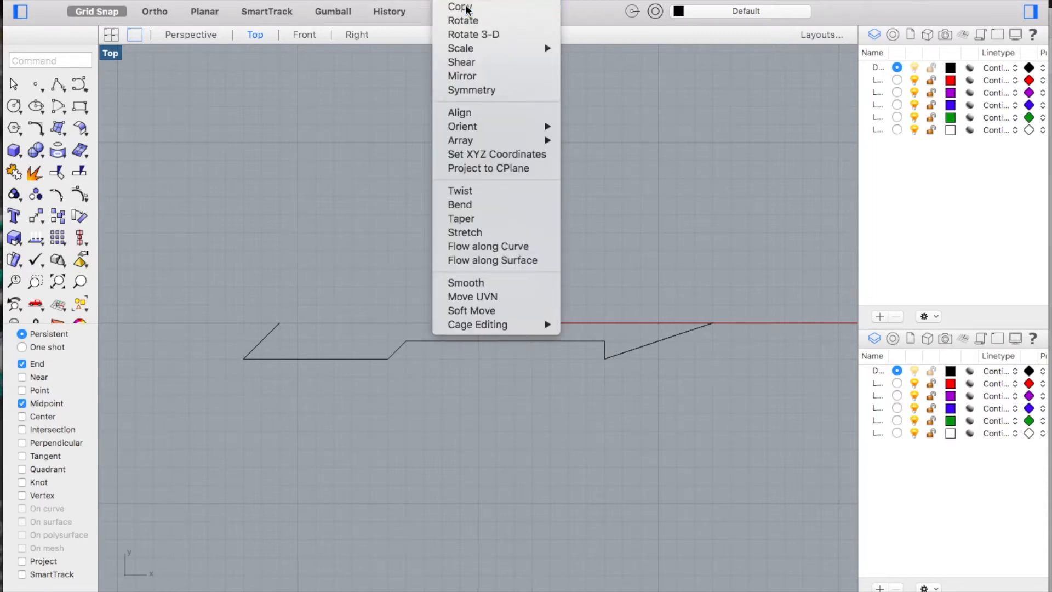
Copy the half-arrow polyline straight up the Y axis from the origin and finish with Done.
left_click(459, 6)
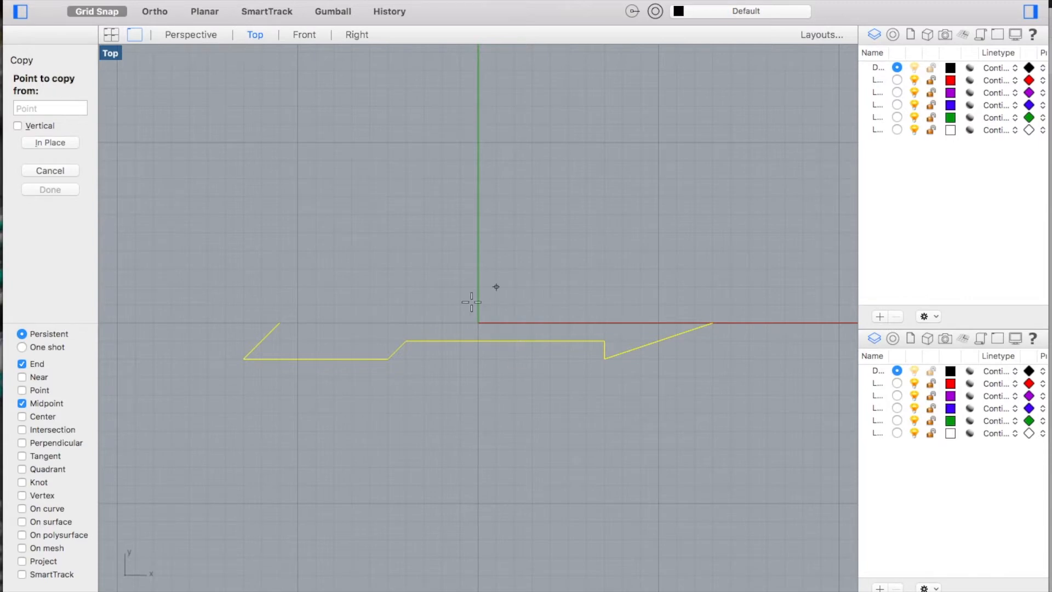
mouse_move(159, 72)
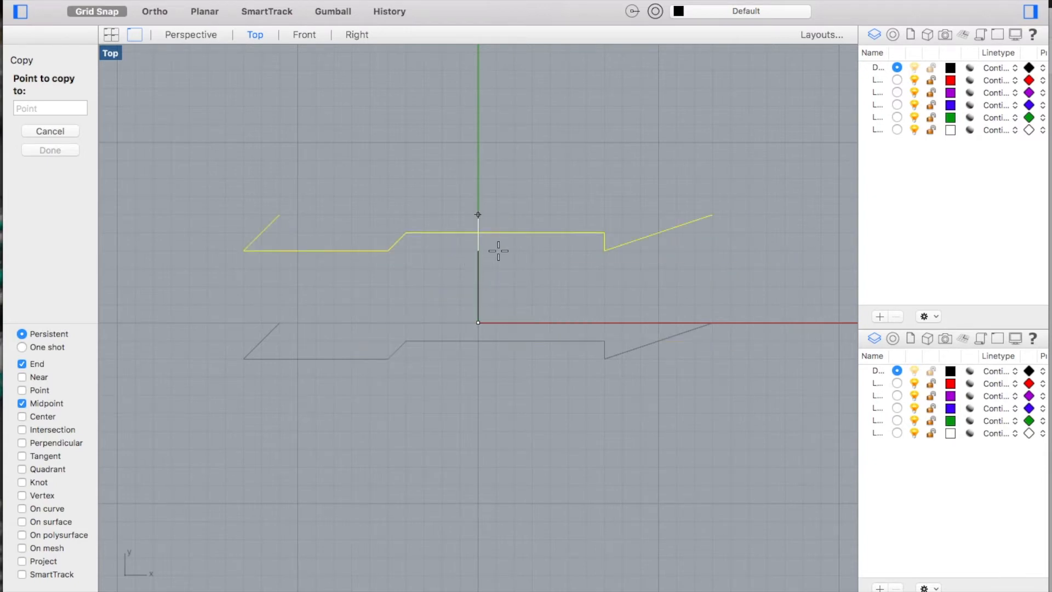
mouse_move(428, 250)
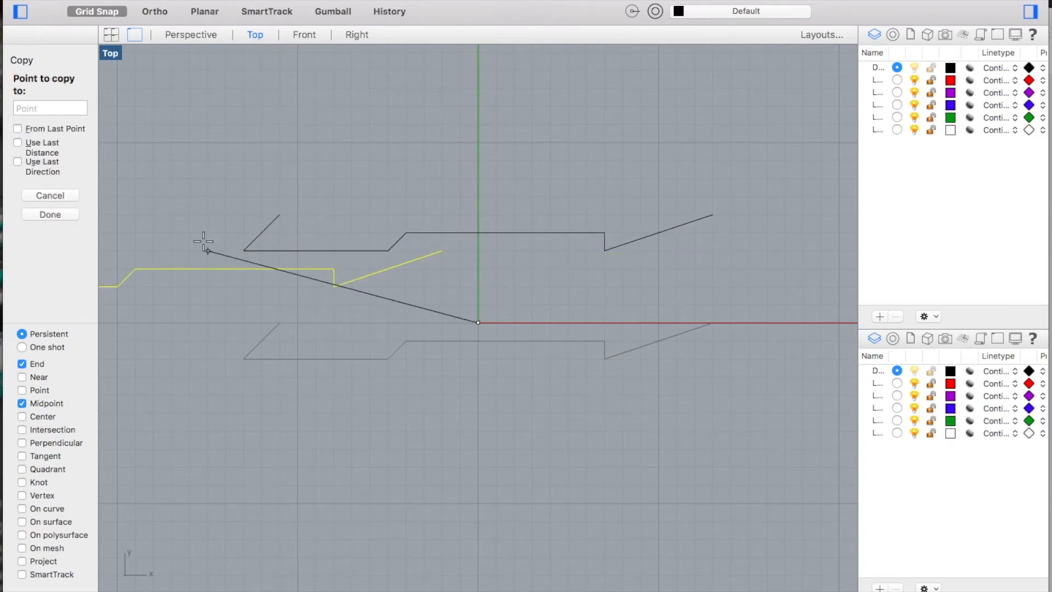
left_click(49, 214)
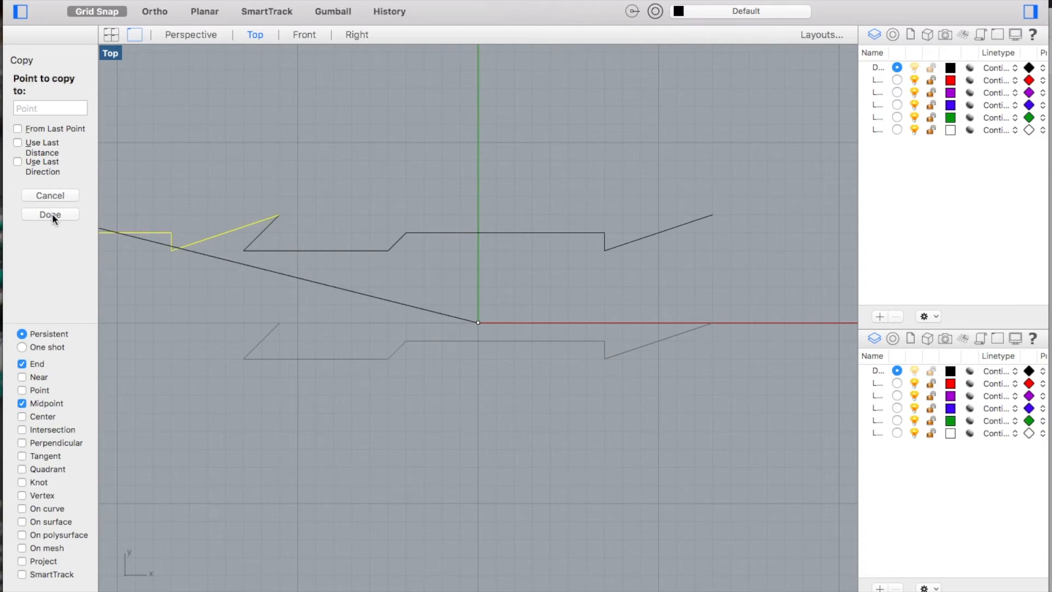
left_click(49, 214)
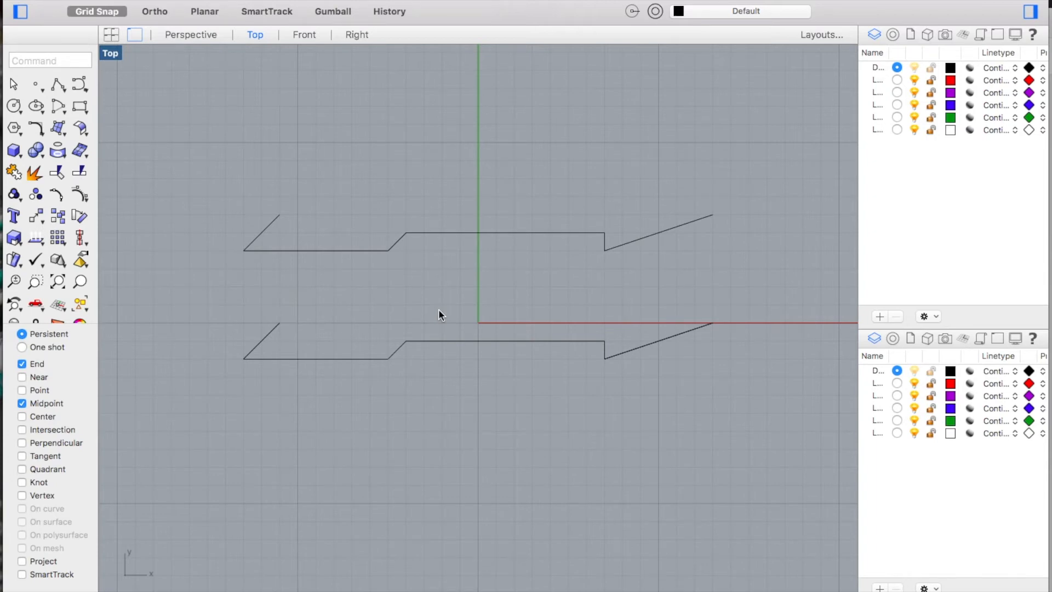
Start Mirror from the Transform menu to reflect the lower half-arrow across the X axis.
left_click(443, 347)
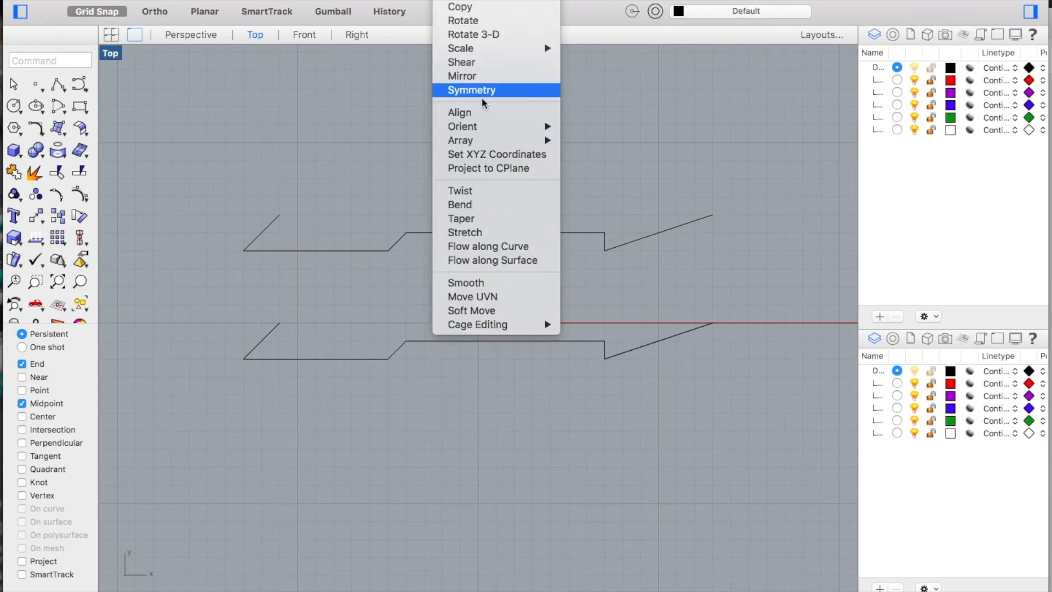
left_click(462, 76)
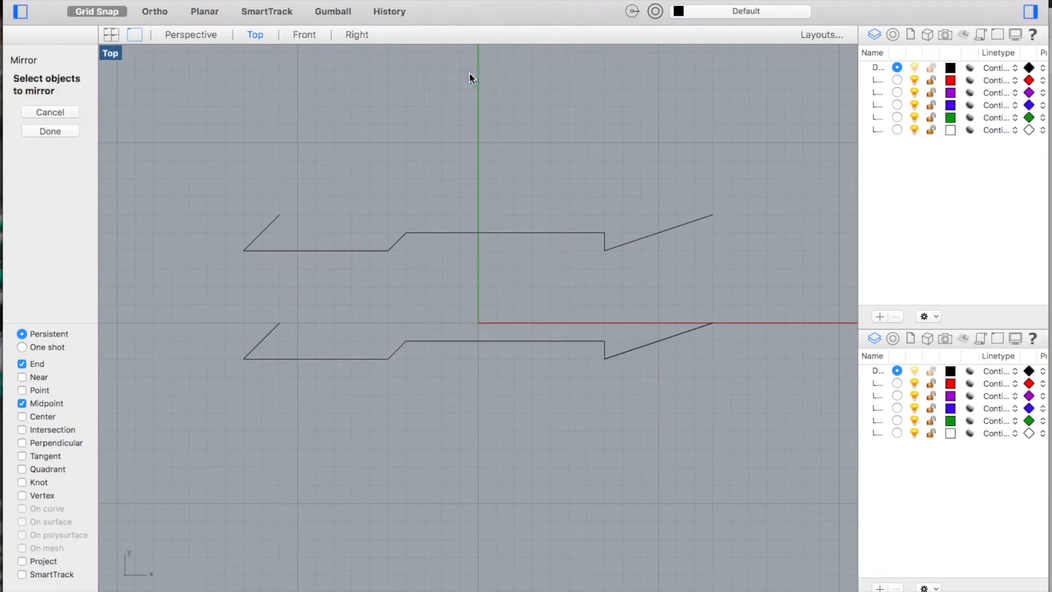
mouse_move(294, 127)
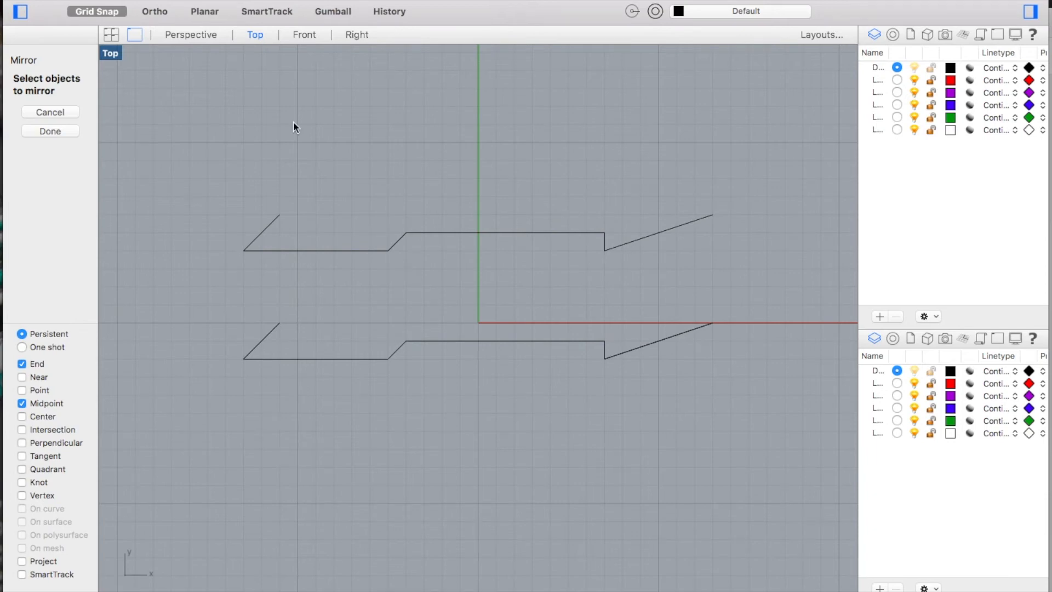
mouse_move(378, 334)
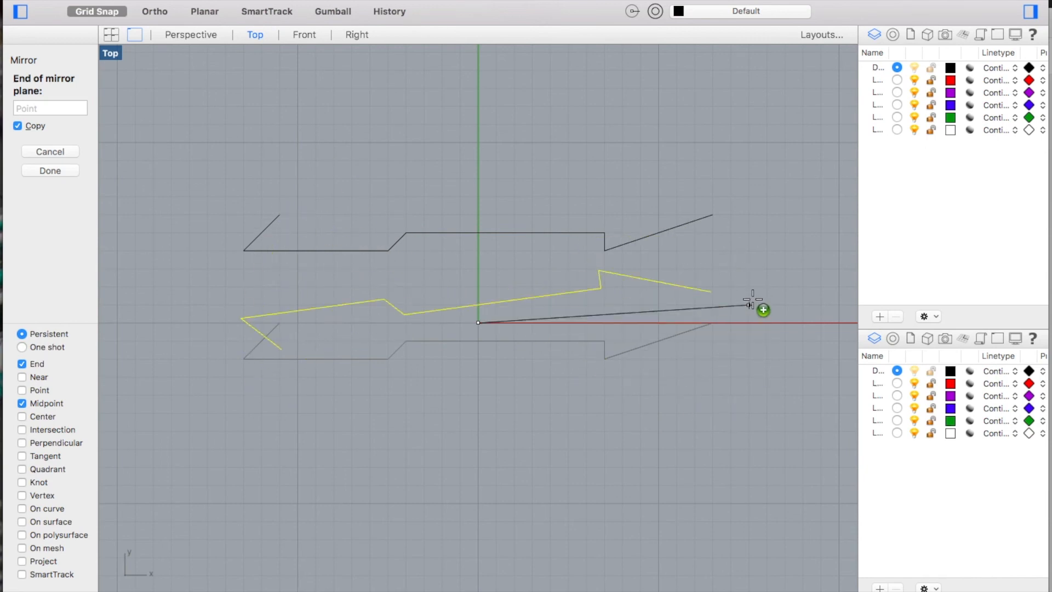
mouse_move(757, 298)
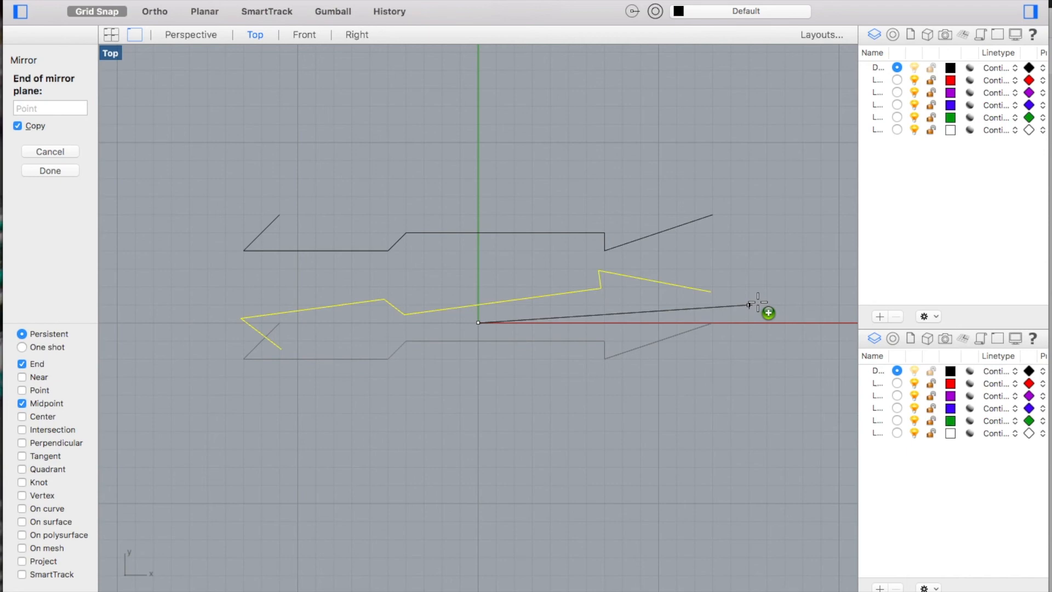
mouse_move(761, 315)
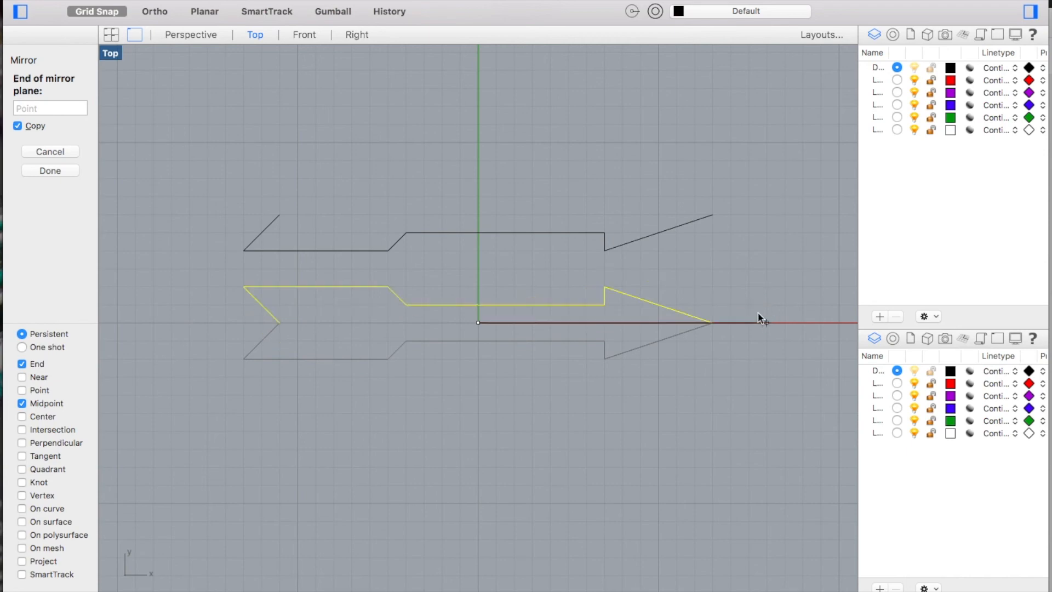